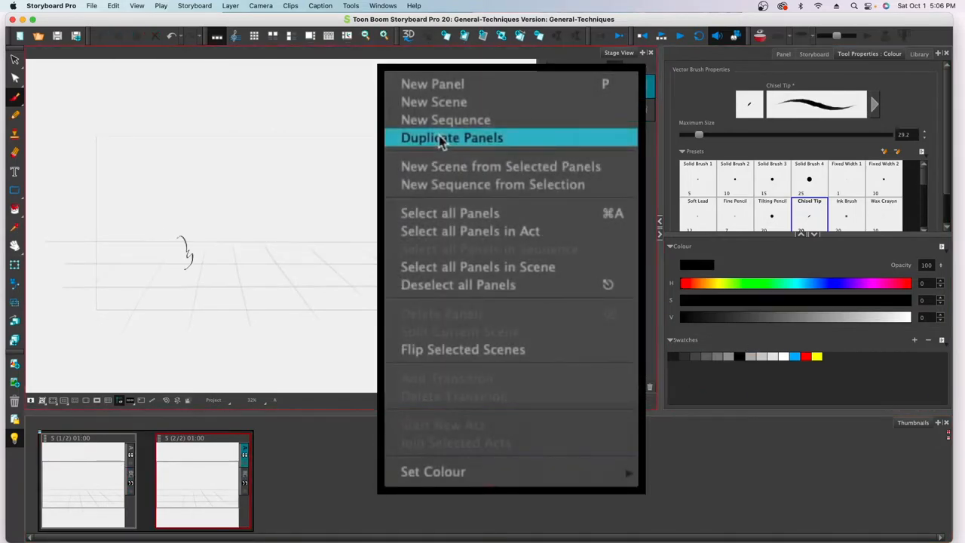
# Duplicate the fire panel and move to the third panel to add more flames
pyautogui.click(453, 137)
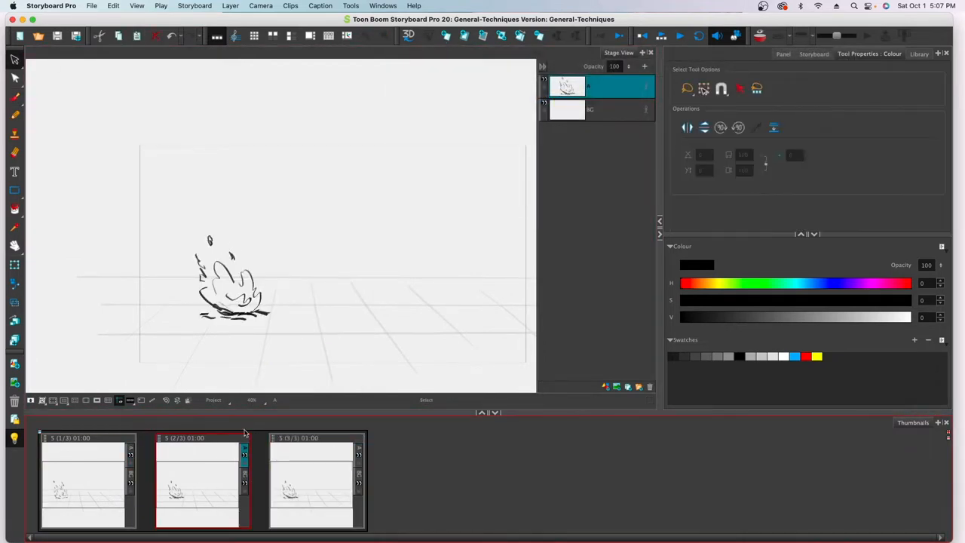
pyautogui.click(311, 482)
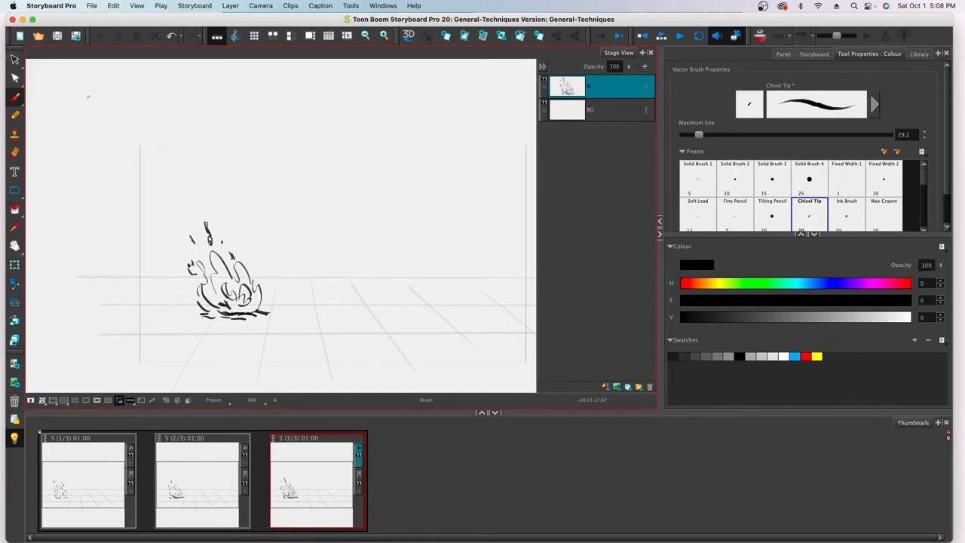
# Continue the growing-fire sequence, working in the drawing area of the current panel
pyautogui.click(916, 422)
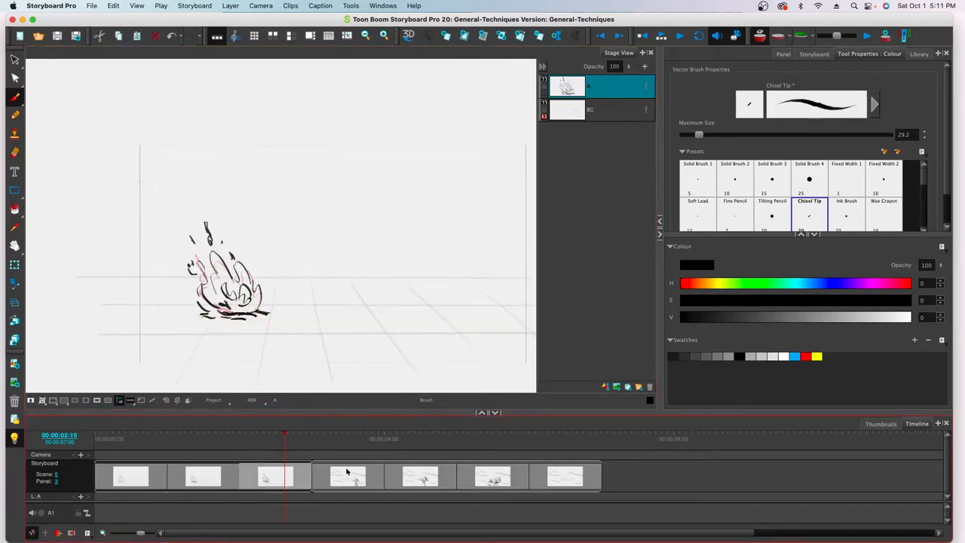
# Duplicate the current panel from the timeline and sketch taller flames in it
pyautogui.rightClick(347, 475)
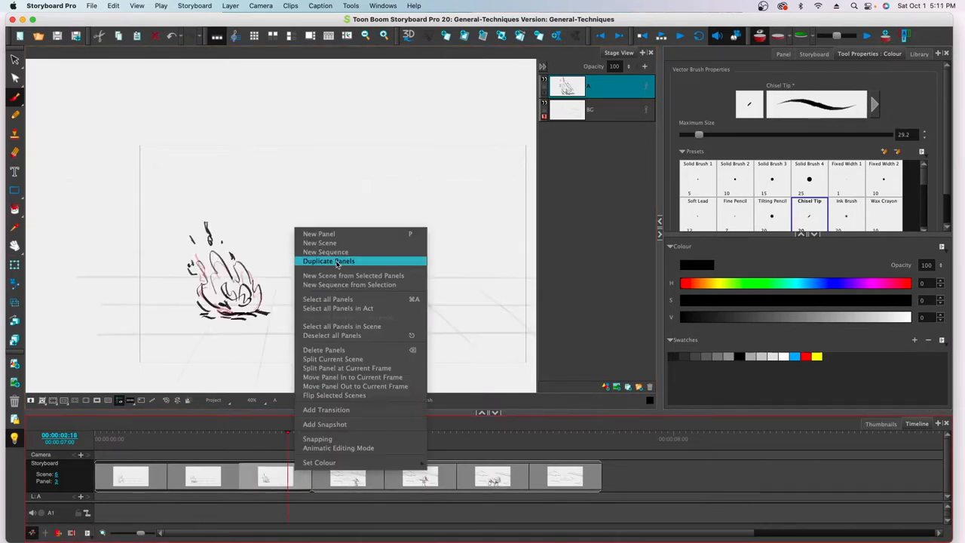
pyautogui.click(328, 261)
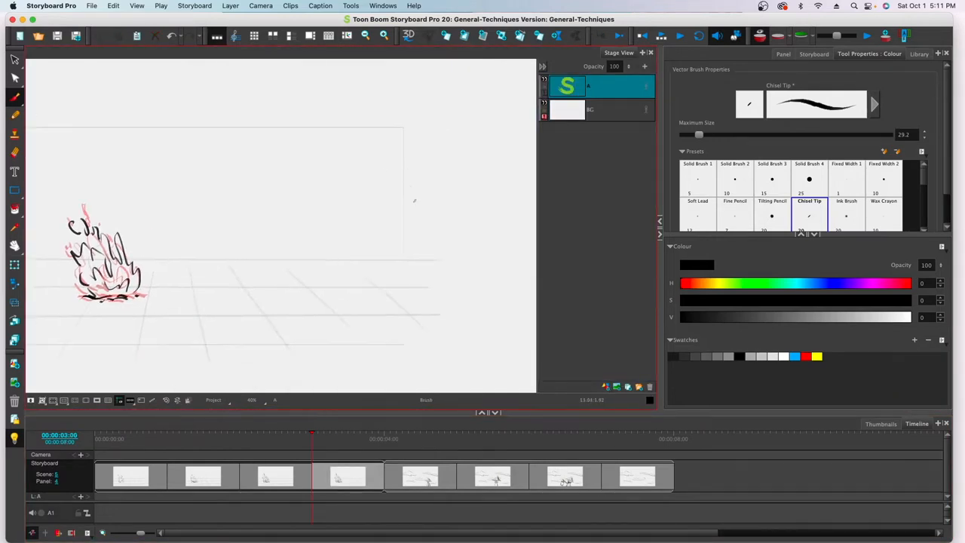
pyautogui.moveTo(370, 151); pyautogui.dragTo(392, 271)
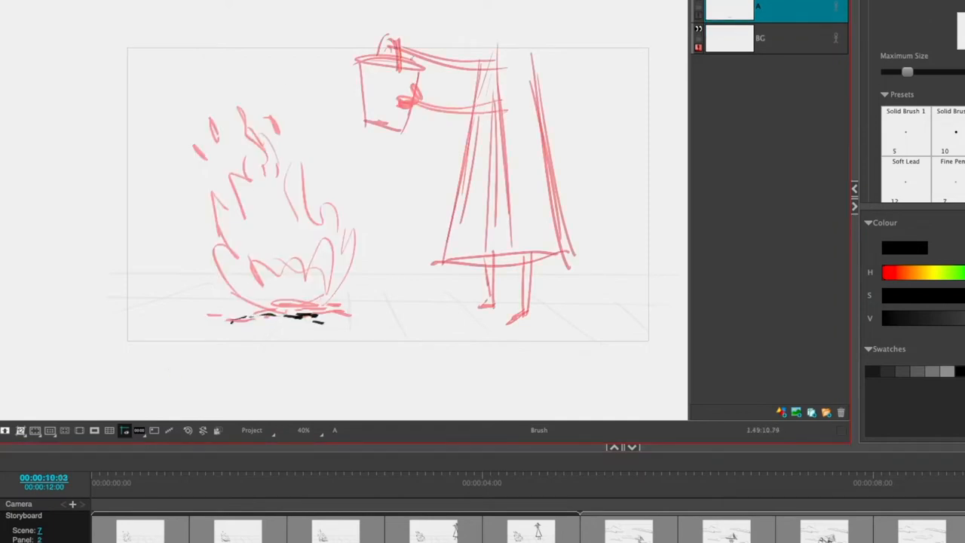
# Sketch more of the figure tipping the bucket over the fire
pyautogui.moveTo(445, 49); pyautogui.dragTo(528, 301)
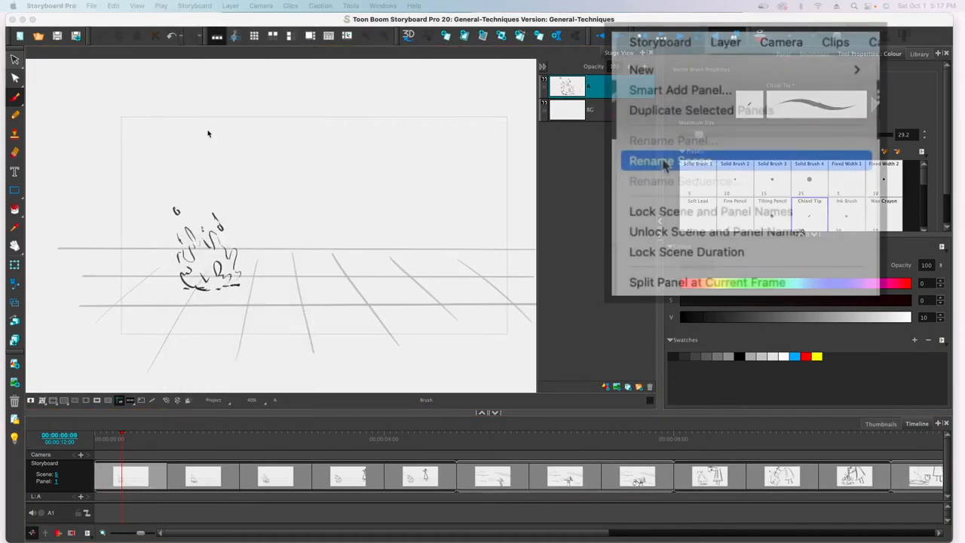
# Bring up Rename Scene and confirm the scene's existing name
pyautogui.click(675, 160)
pyautogui.write('1')
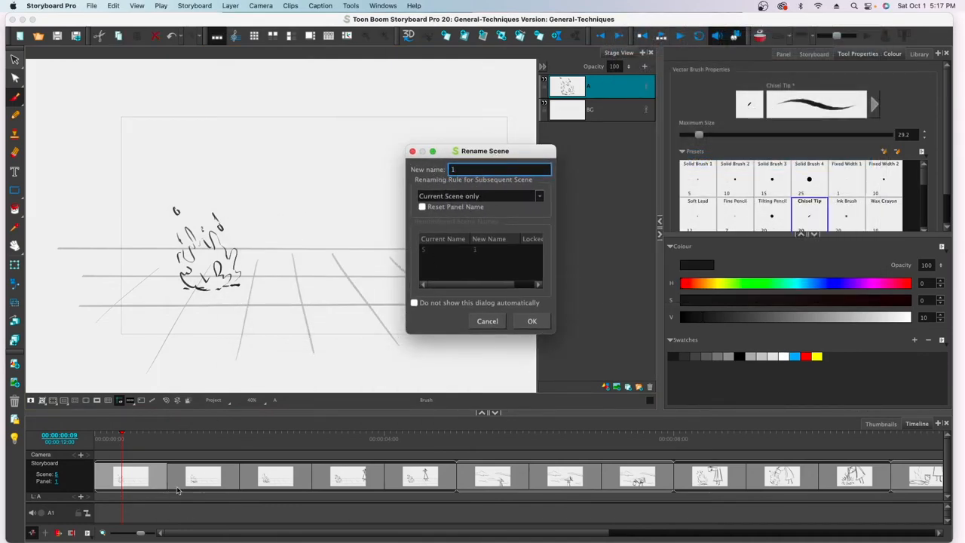
pyautogui.click(479, 196)
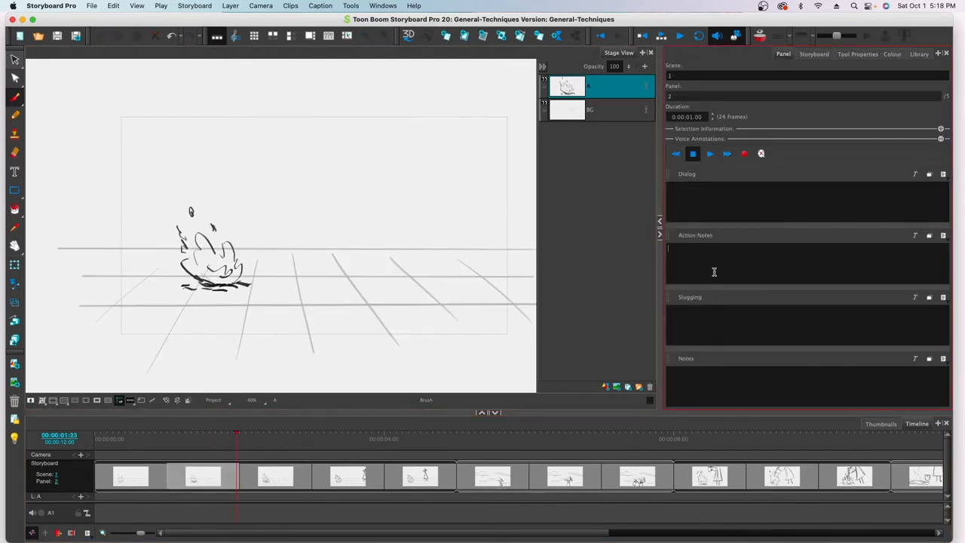
# Enter 'Fire crackling' as the panel's action note and move on toward export
pyautogui.write('Fire crackling')
pyautogui.click(808, 202)
pyautogui.write('Man: There we')
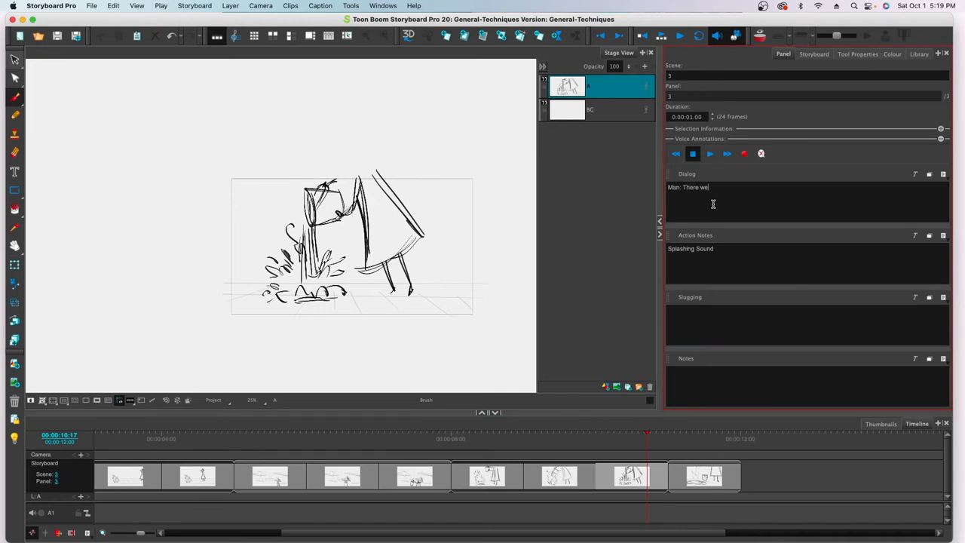
pyautogui.click(702, 475)
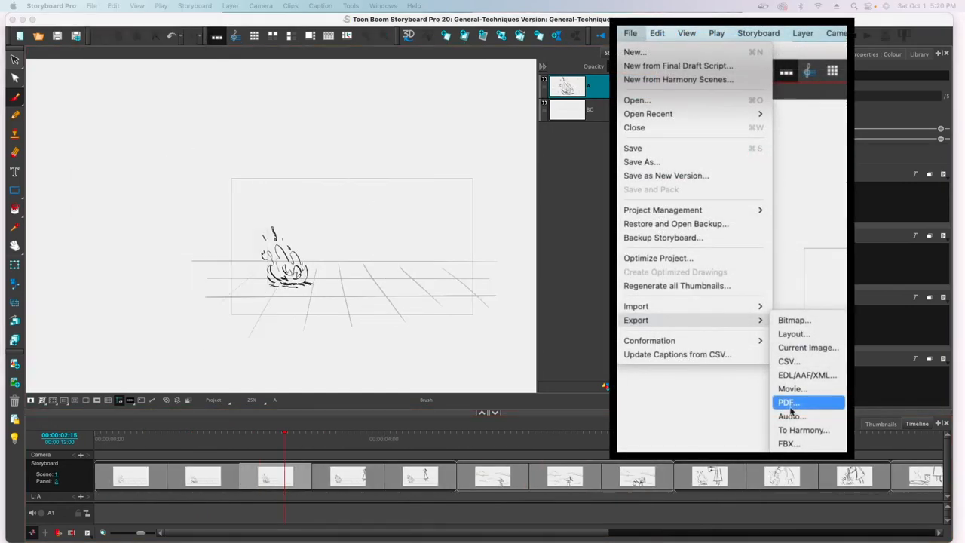
# Export the storyboard as a 3 Panels Vertical PDF, review it, and return to a bucket panel
pyautogui.click(787, 401)
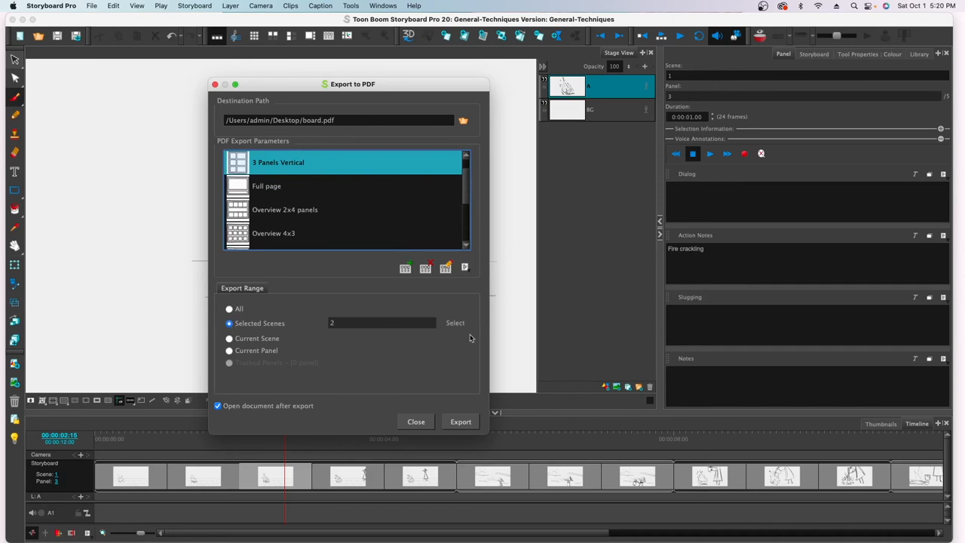
pyautogui.click(461, 423)
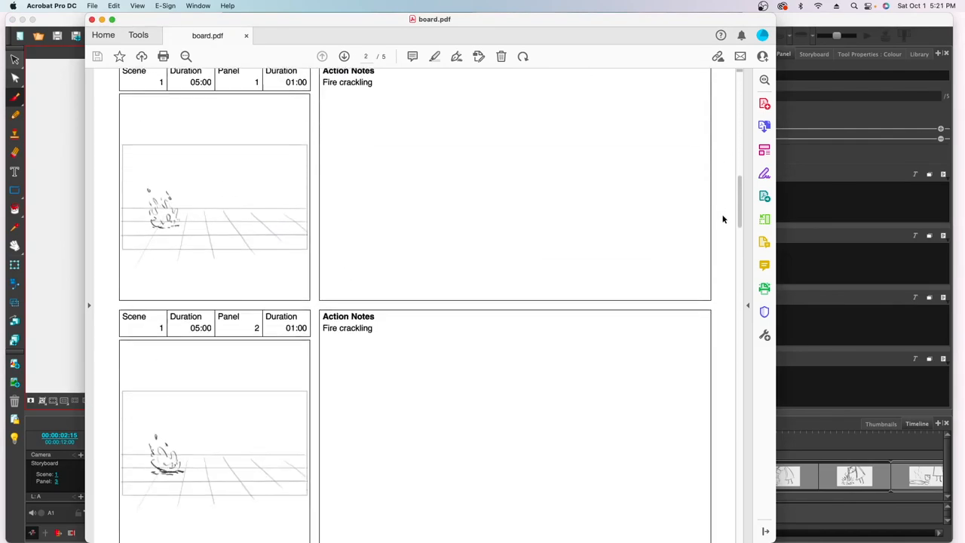
pyautogui.scroll(-3)
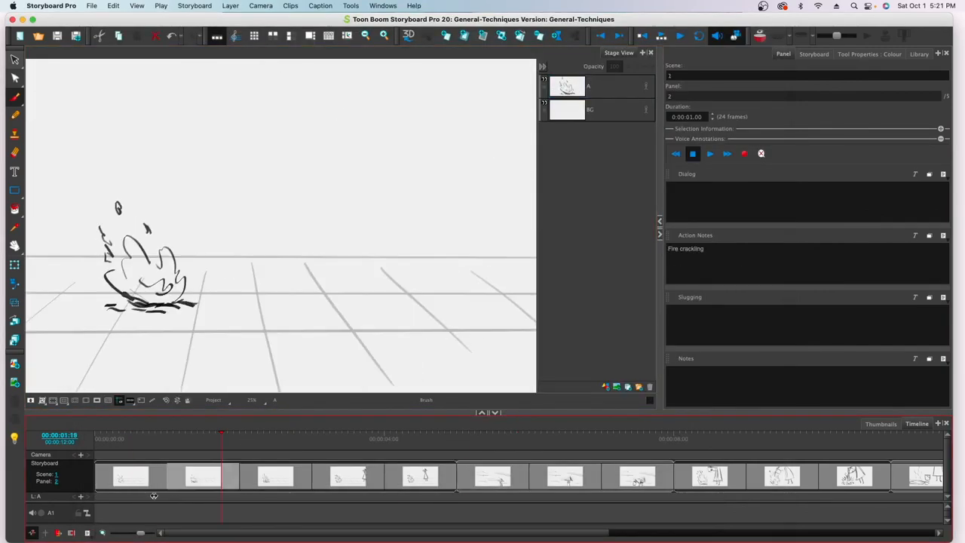
pyautogui.click(737, 437)
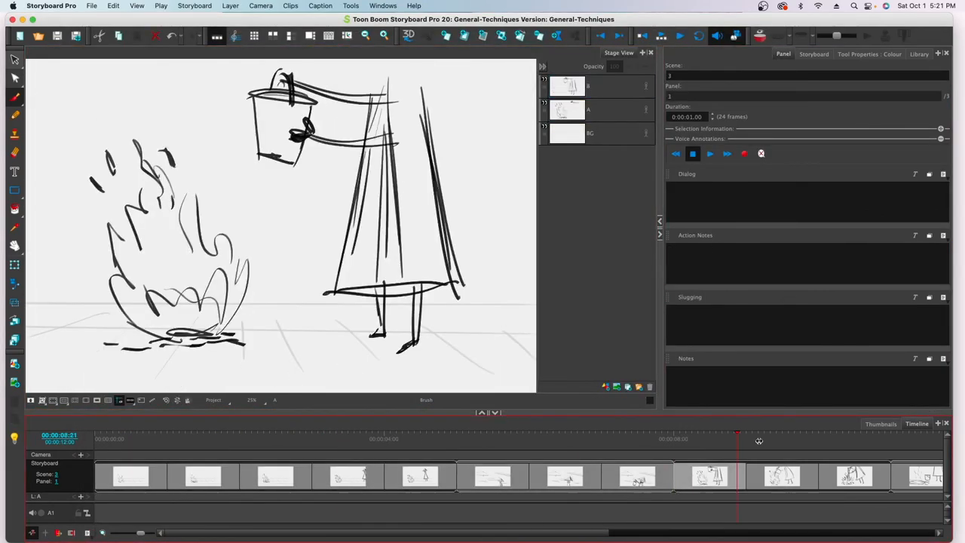